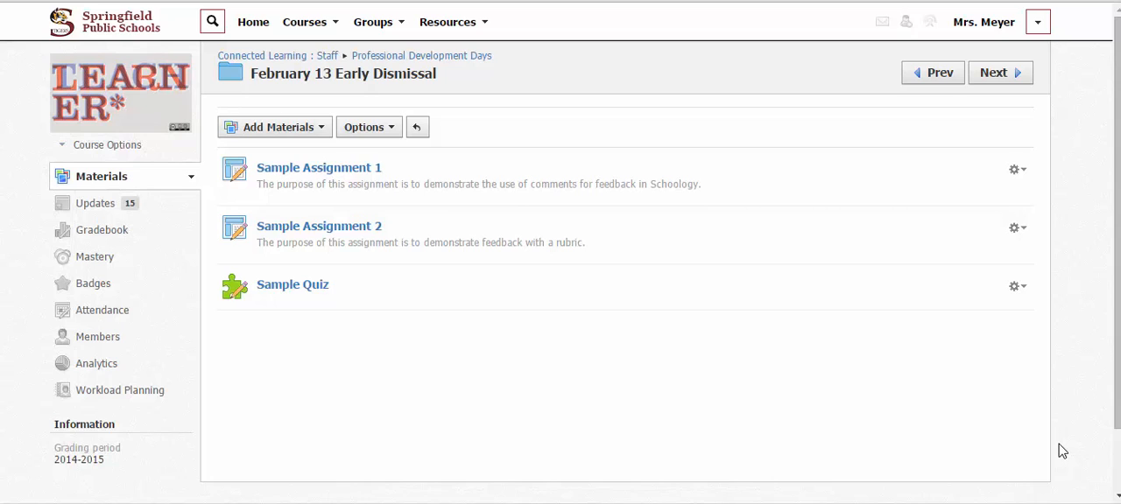
mouse_move(307, 304)
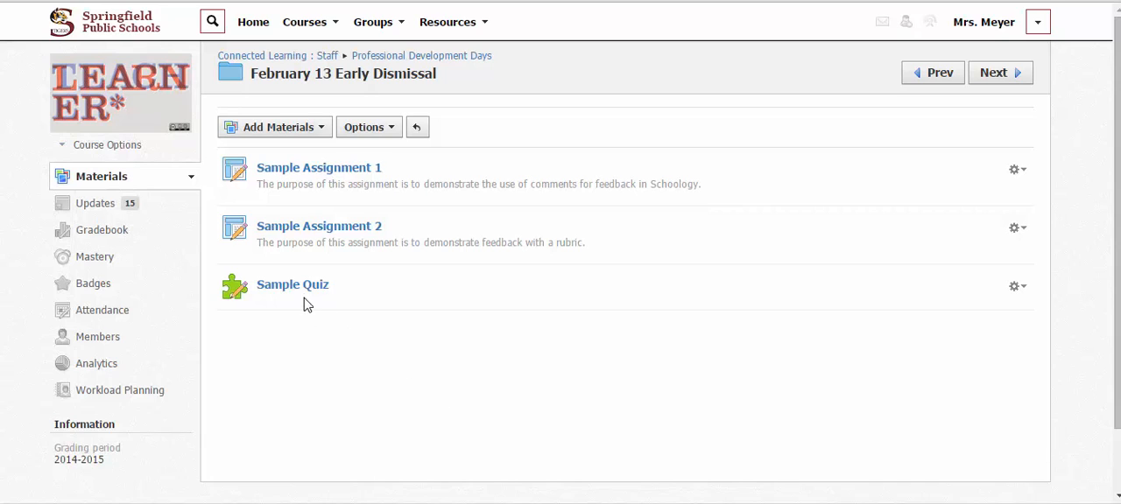
mouse_move(293, 285)
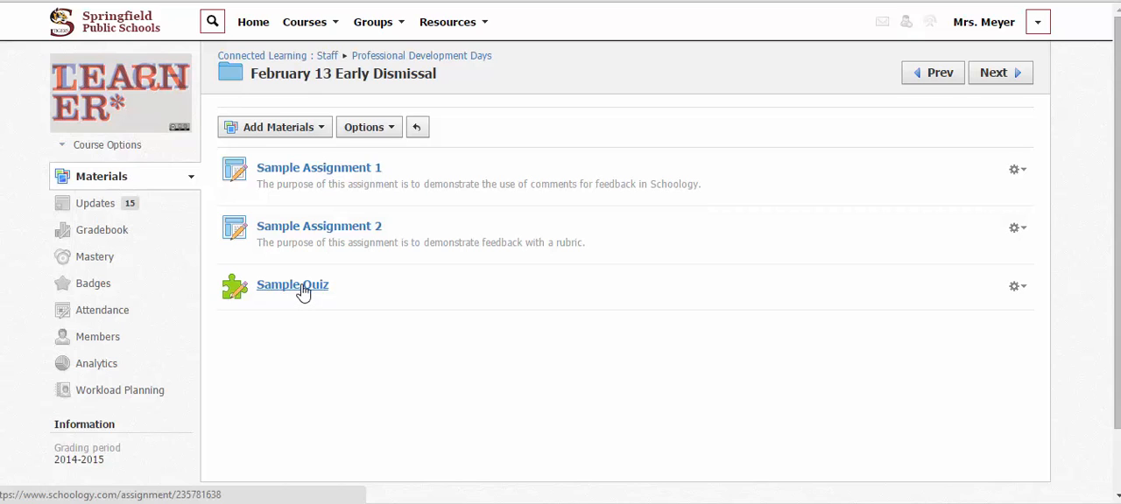
Open the Sample Quiz results, scroll to Sample Teacher, and view their attempts.
left_click(293, 285)
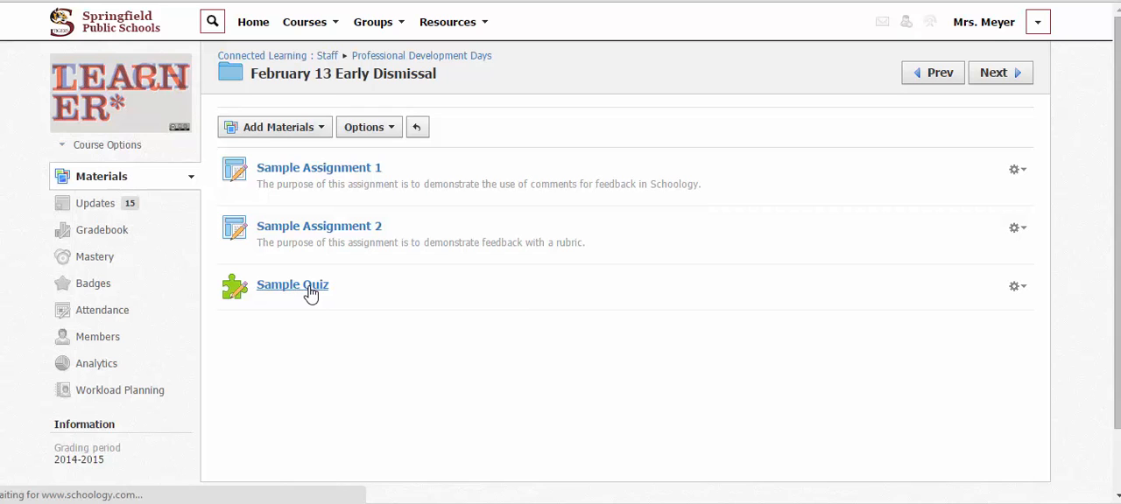
left_click(292, 285)
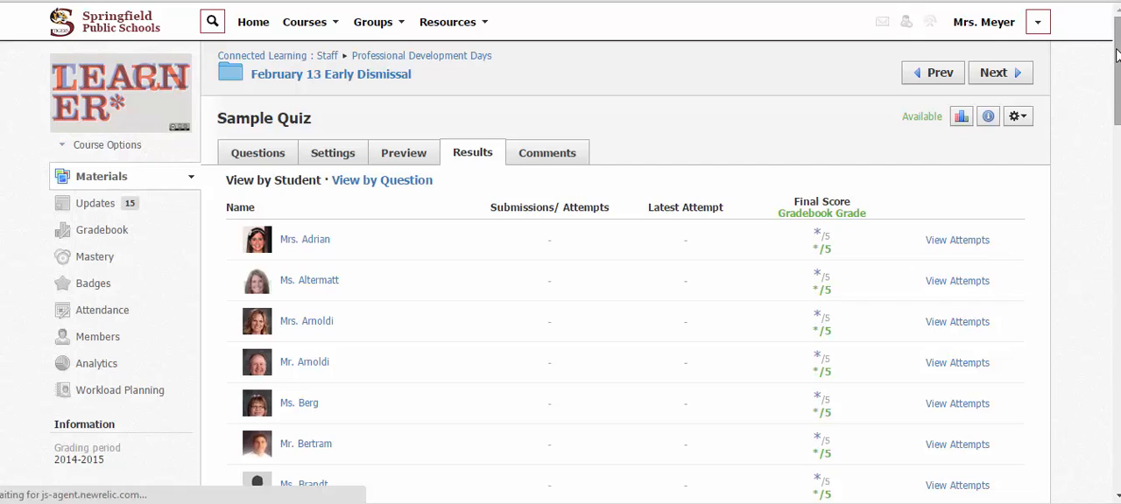
scroll("down", 3)
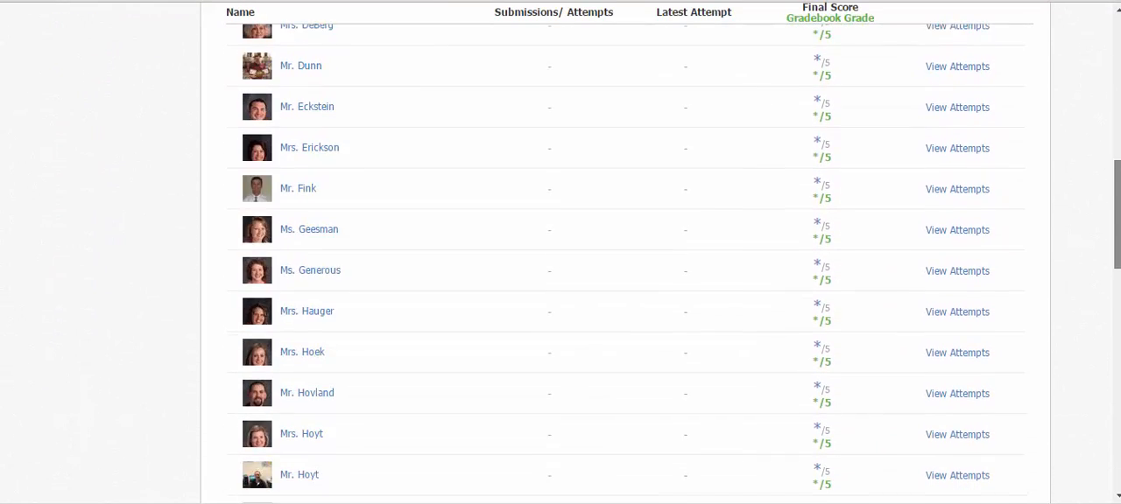
scroll("down", 3)
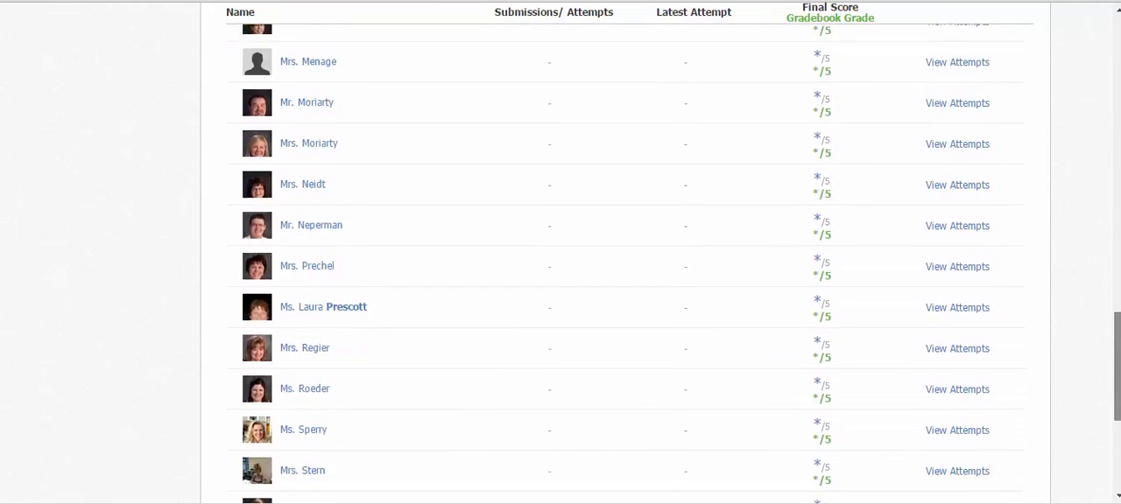
scroll("down", 3)
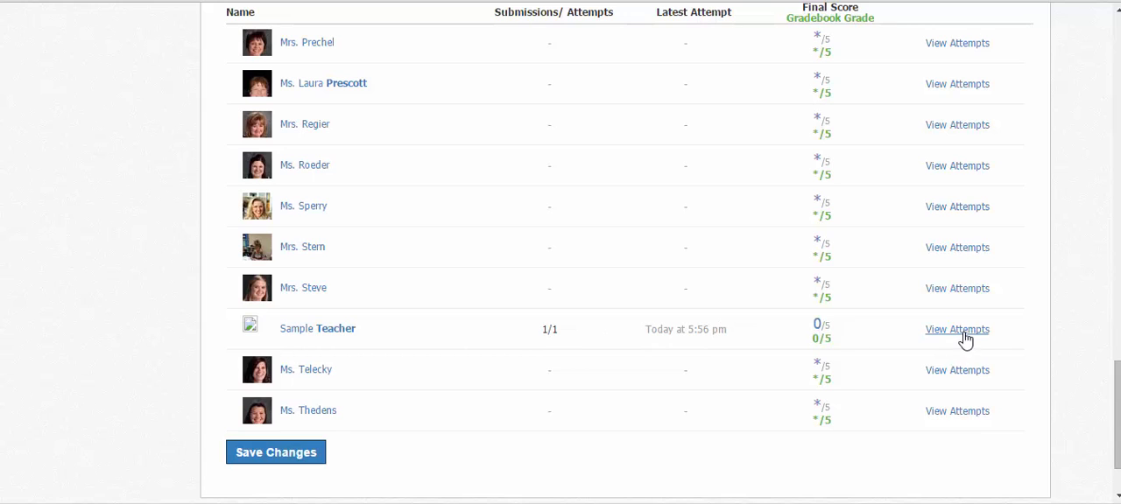
mouse_move(958, 330)
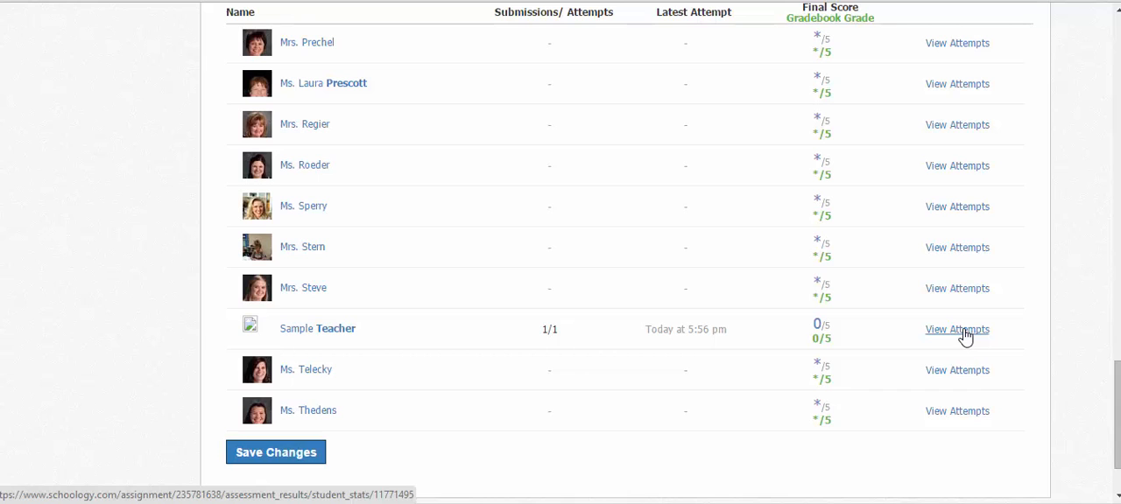
left_click(956, 331)
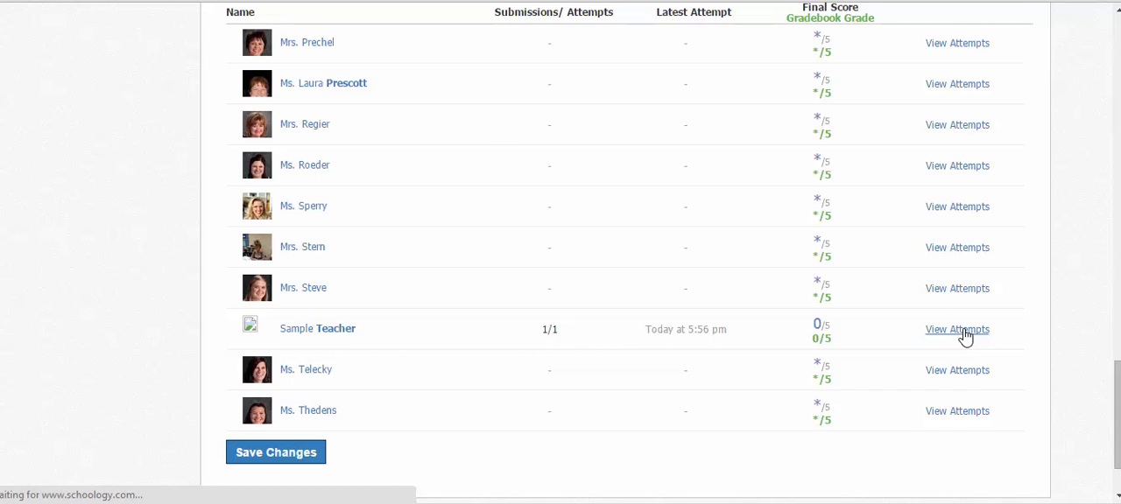
Open Sample Teacher's submission 1 through its gear menu's View/Edit option.
left_click(957, 330)
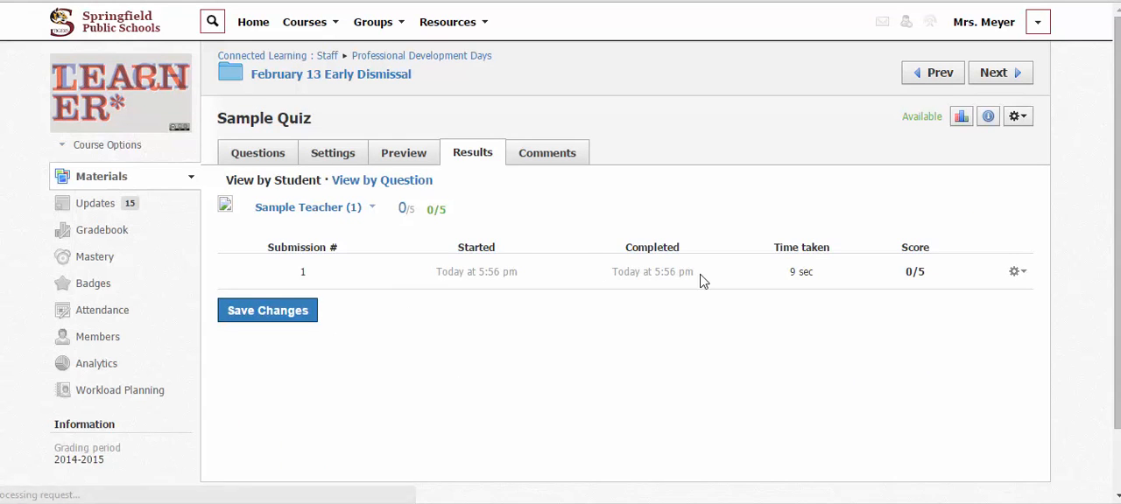
mouse_move(1014, 288)
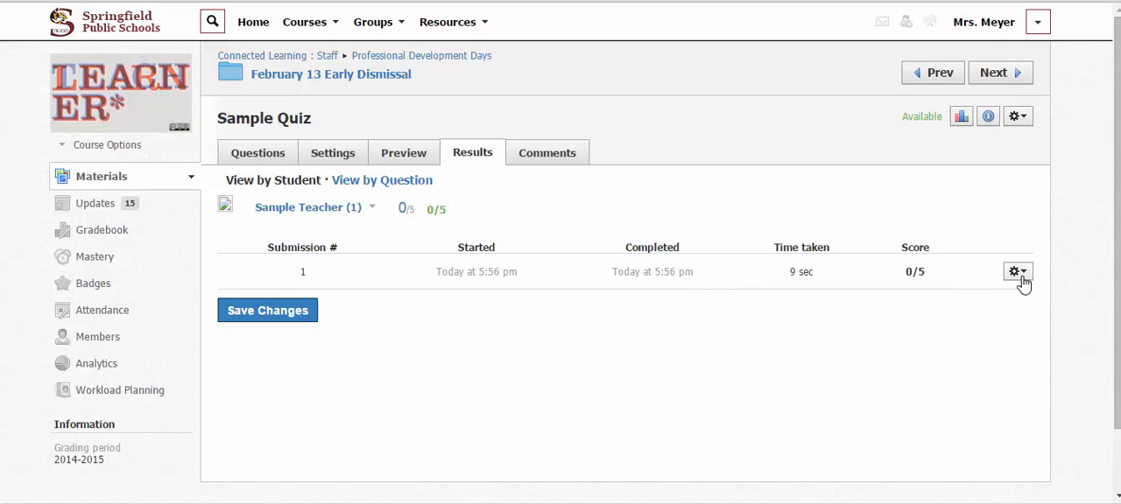
left_click(1013, 271)
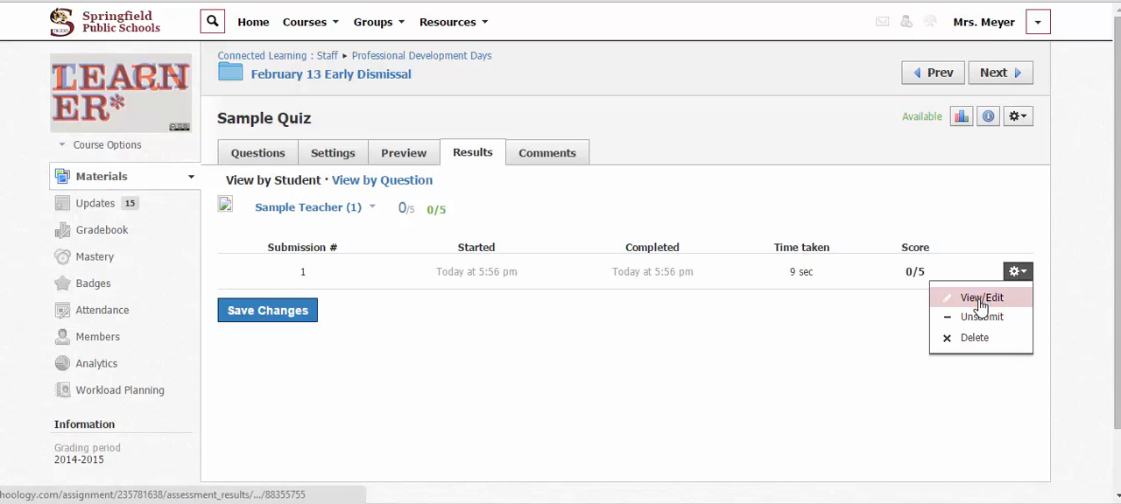
left_click(981, 298)
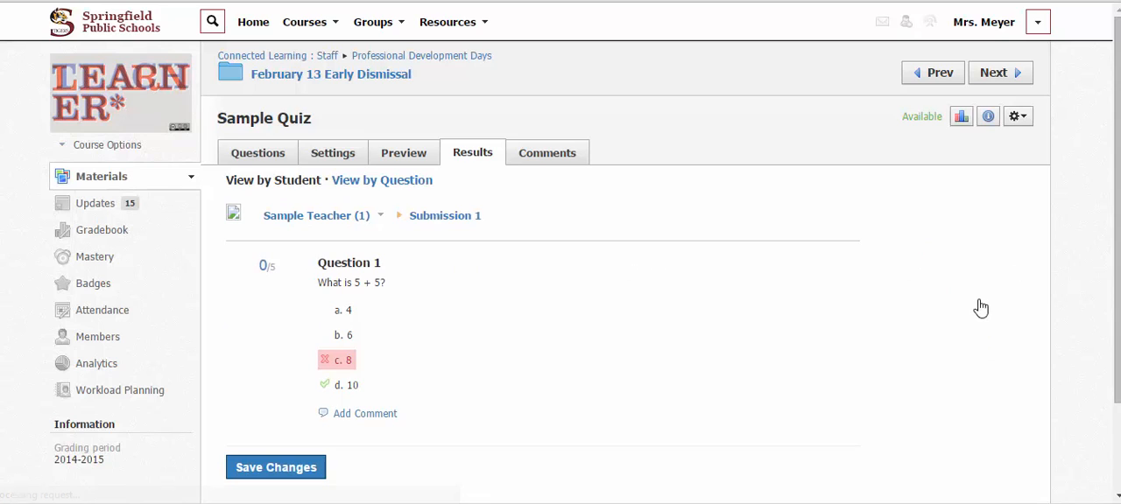
mouse_move(353, 303)
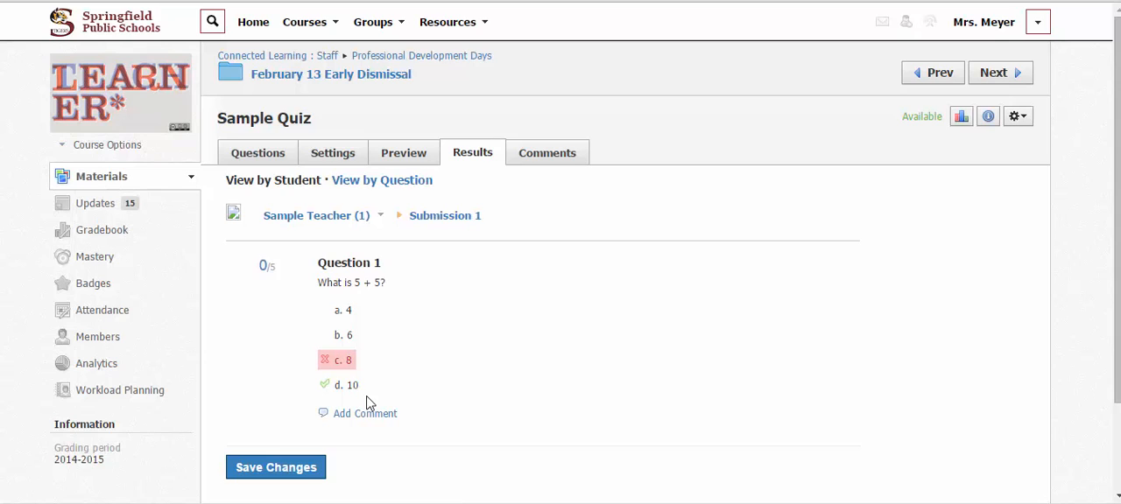
mouse_move(343, 372)
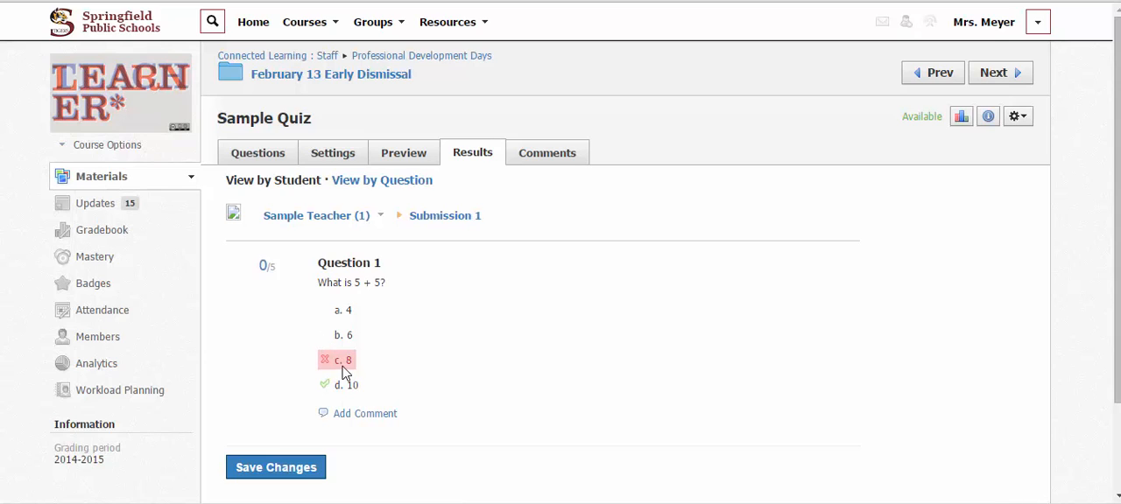
mouse_move(318, 365)
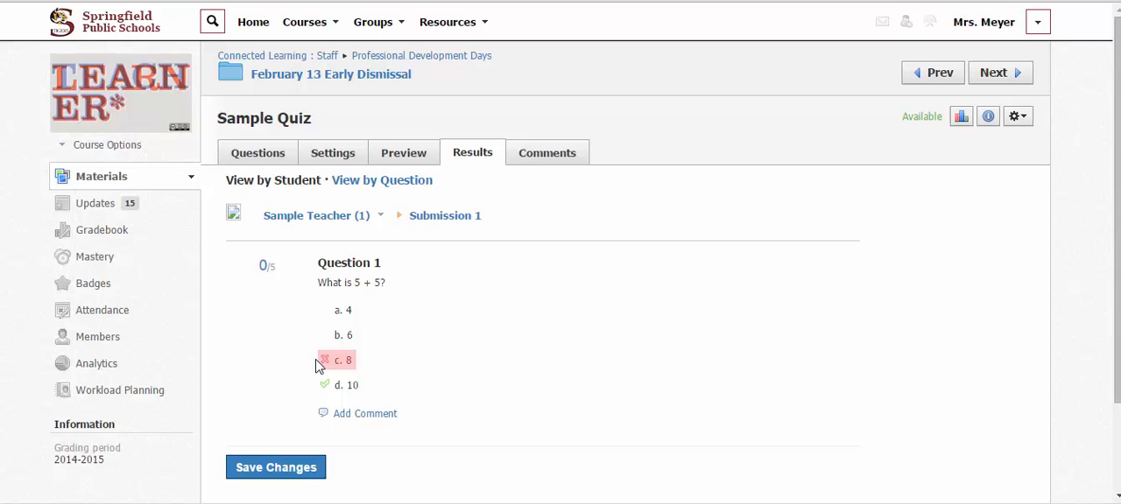
mouse_move(330, 394)
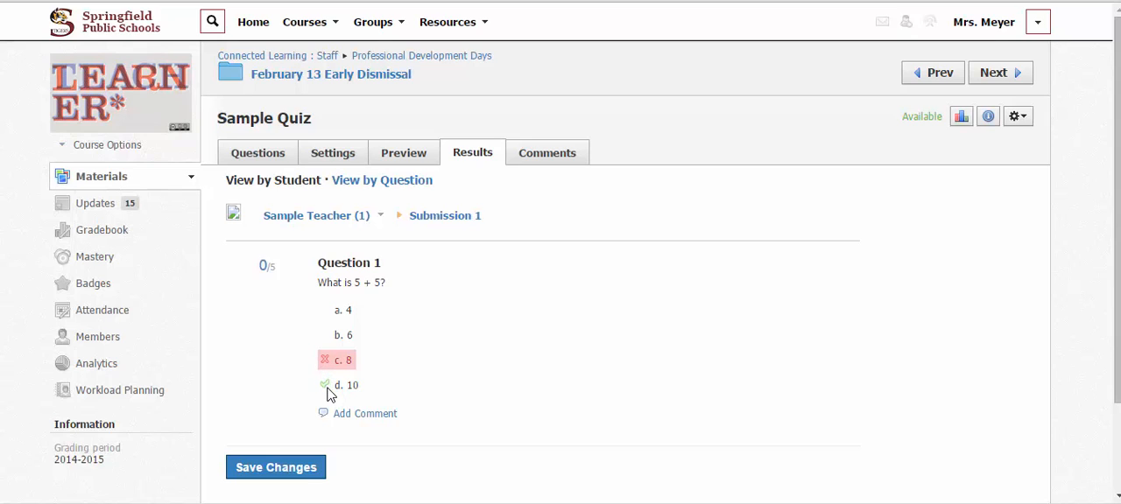
mouse_move(350, 420)
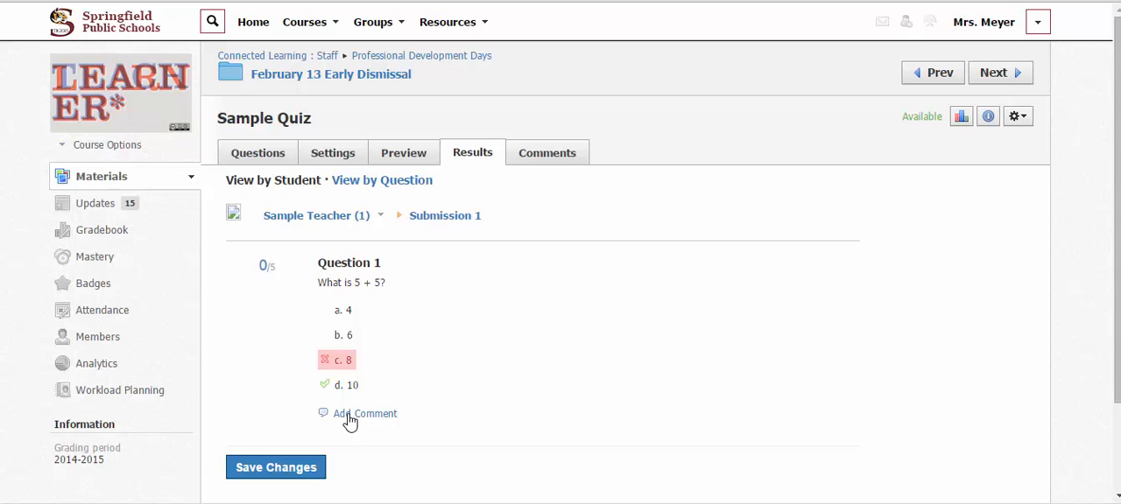
Add a comment box under Question 1 and begin the feedback 'Think about the'.
left_click(365, 414)
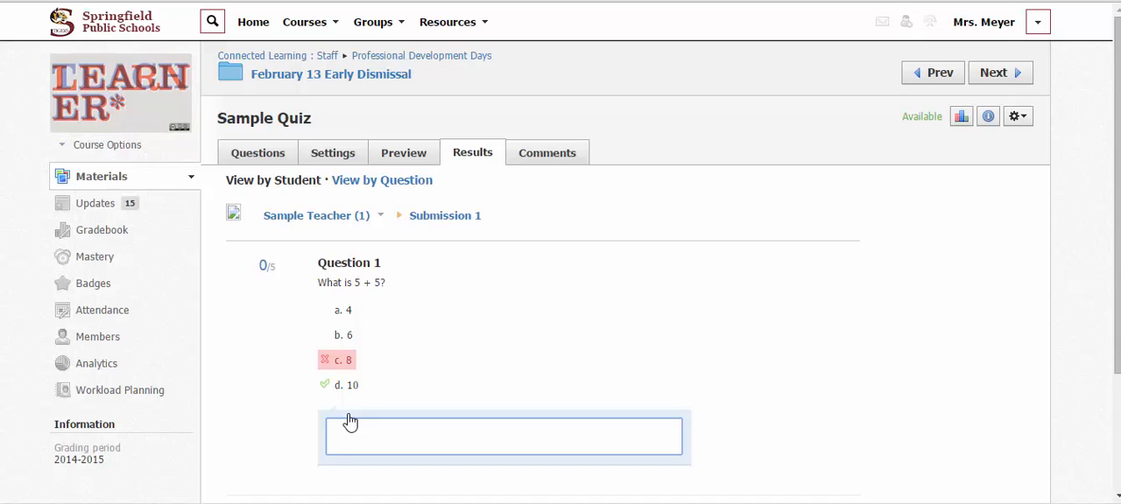
left_click(504, 436)
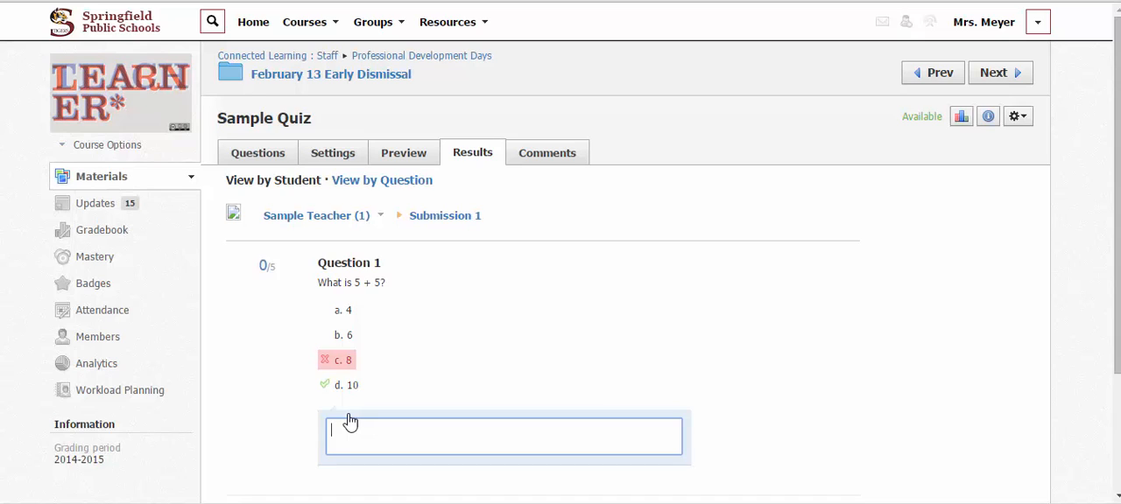
type("Think a")
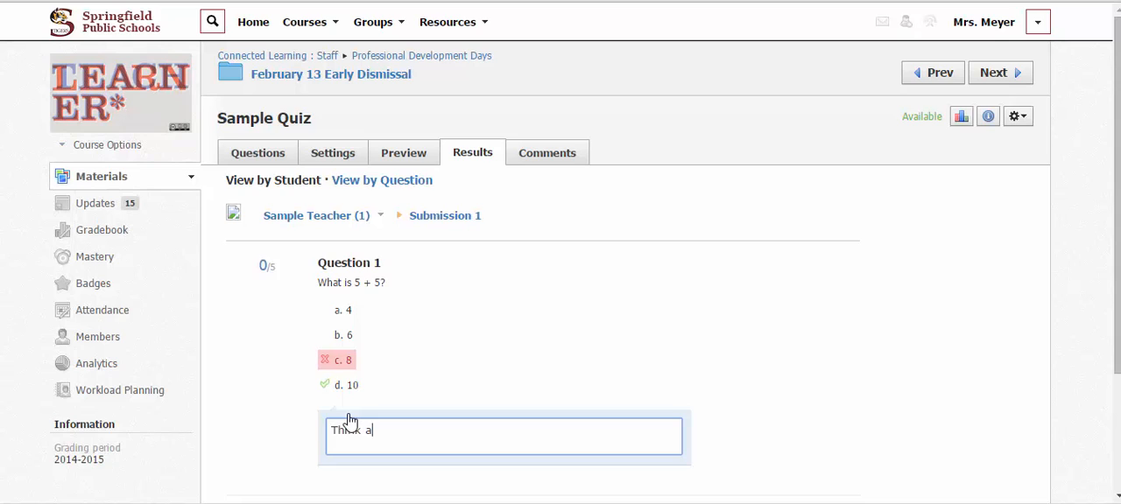
type("bout the rule for")
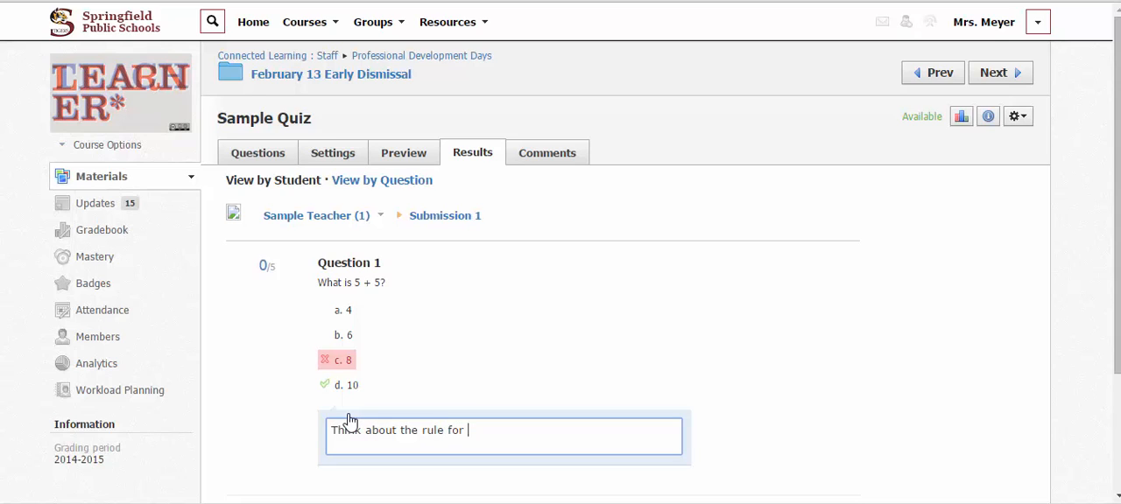
Finish the comment: 'rule for fives that we talked about in class.'.
type("fiv")
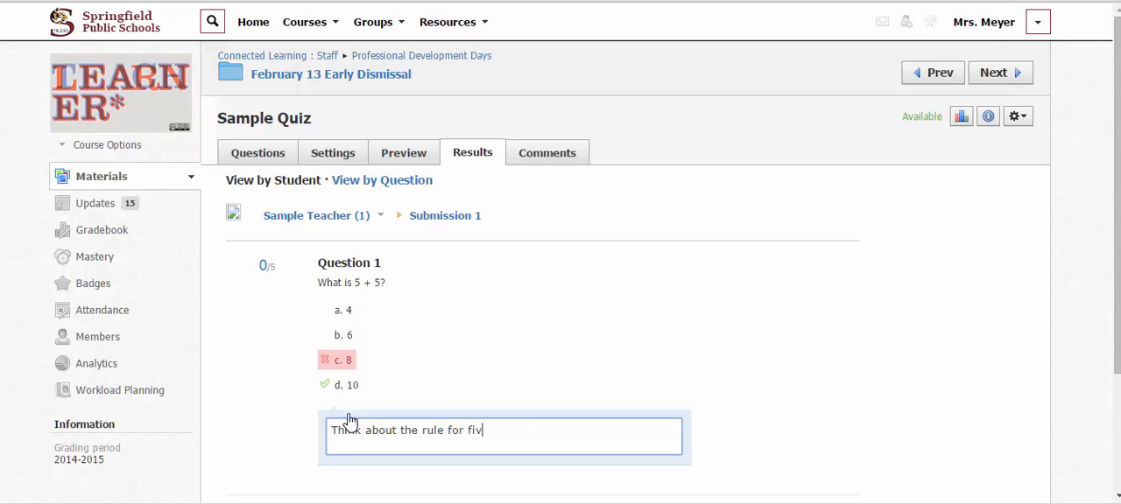
type("es that we")
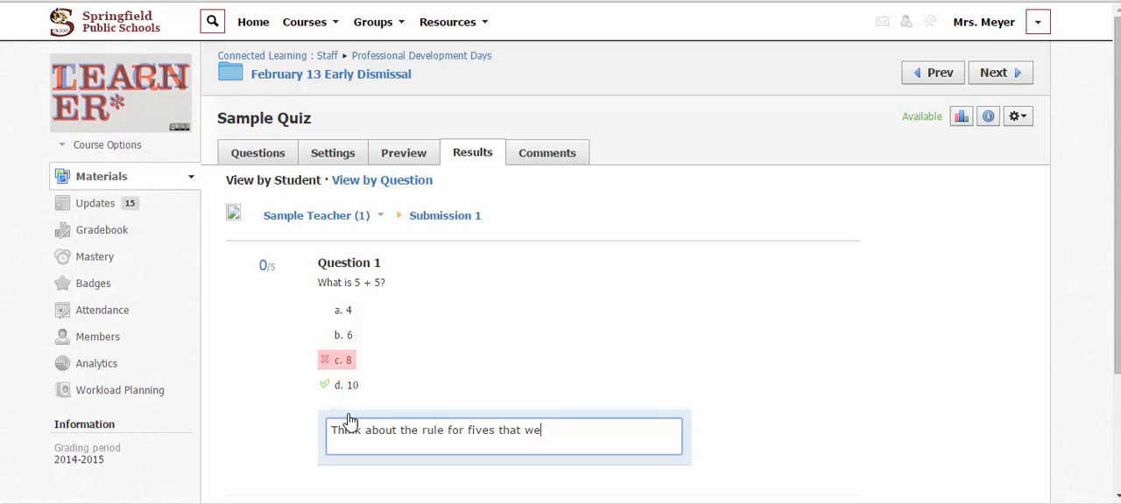
type("talked ab")
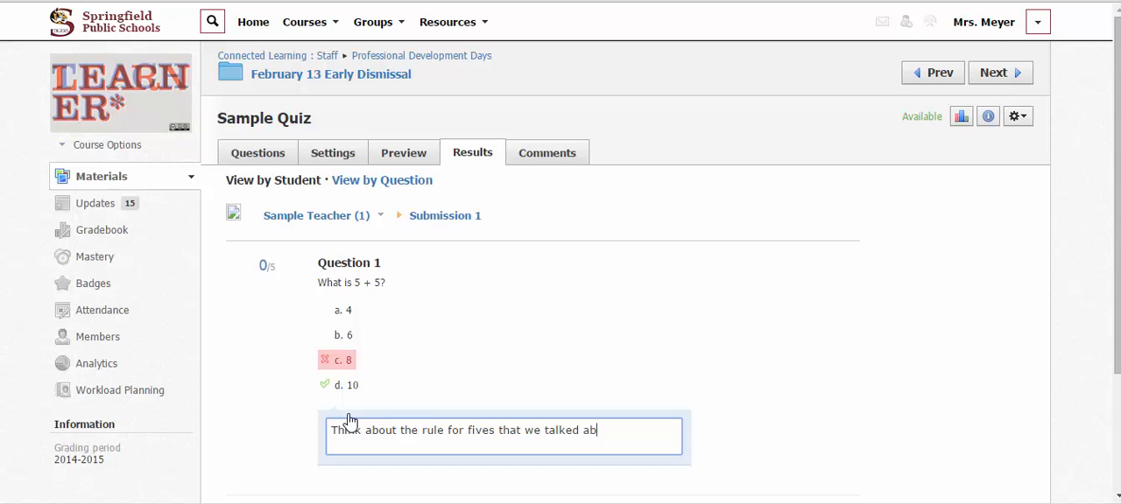
type("out in clas")
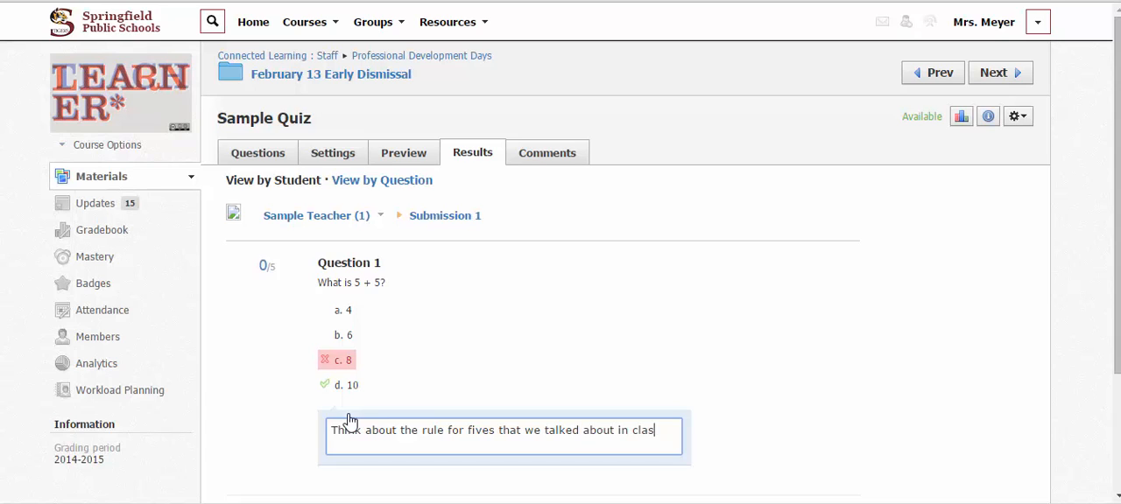
type("s.")
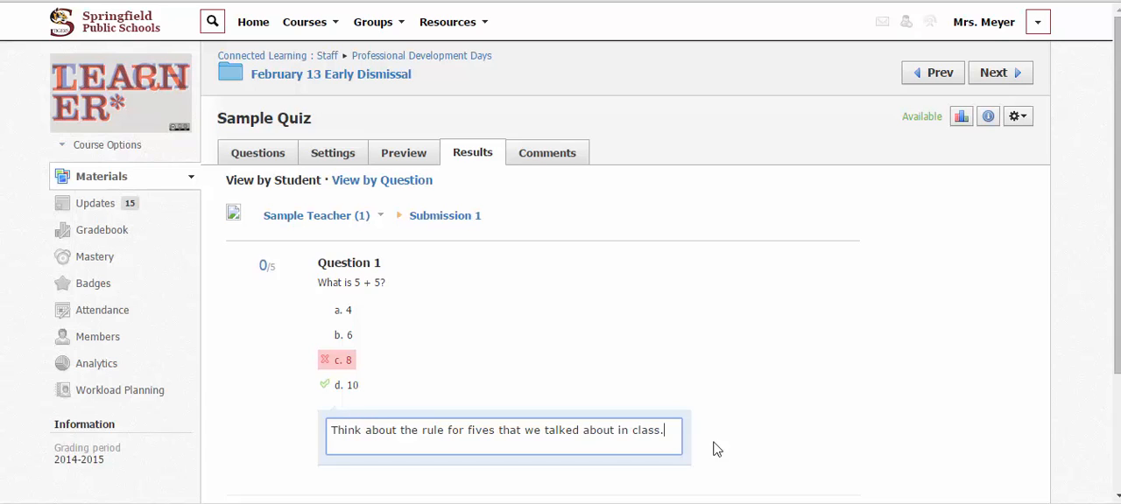
scroll("down", 3)
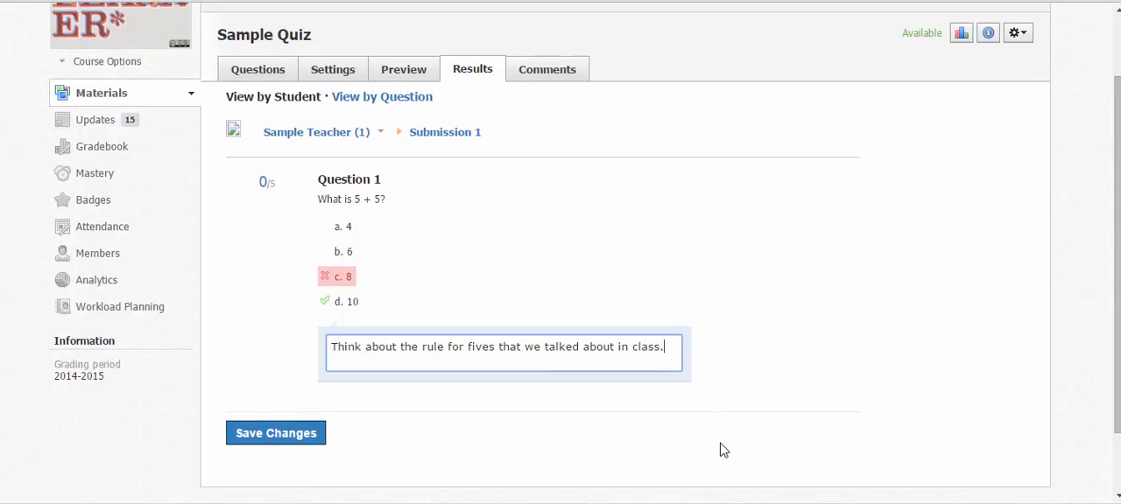
mouse_move(697, 434)
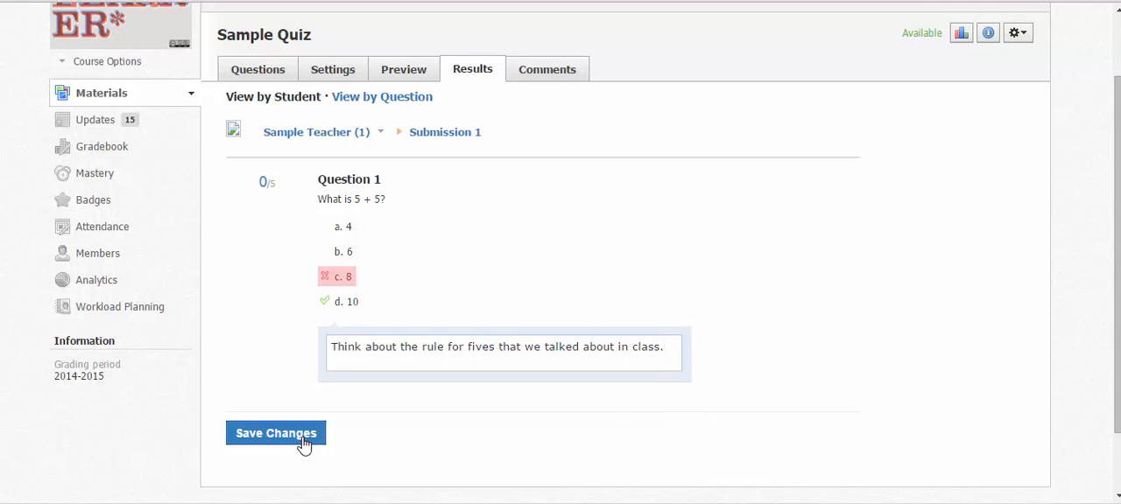
Save the changes and check that the Question 1 comment persists below the 0/5 score.
left_click(276, 432)
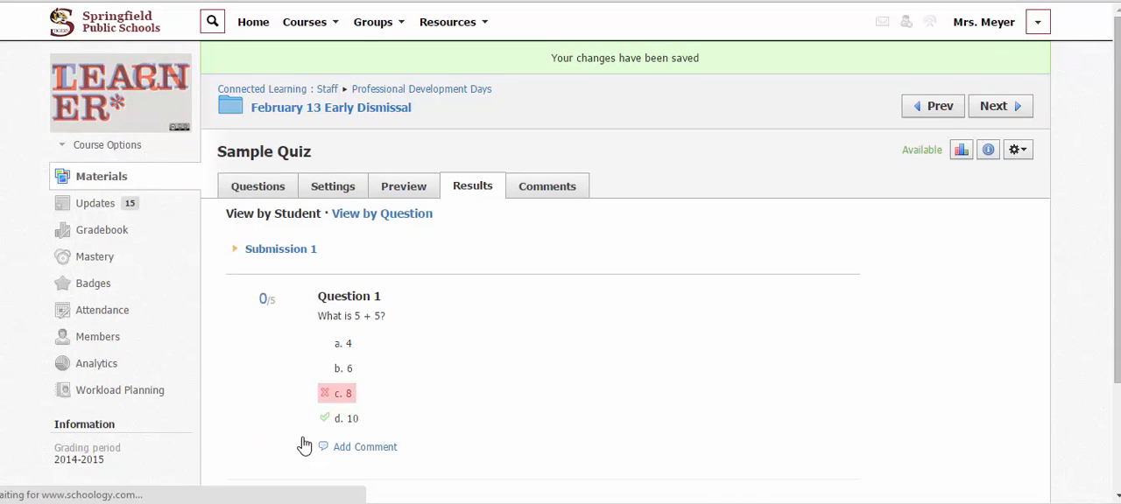
left_click(365, 447)
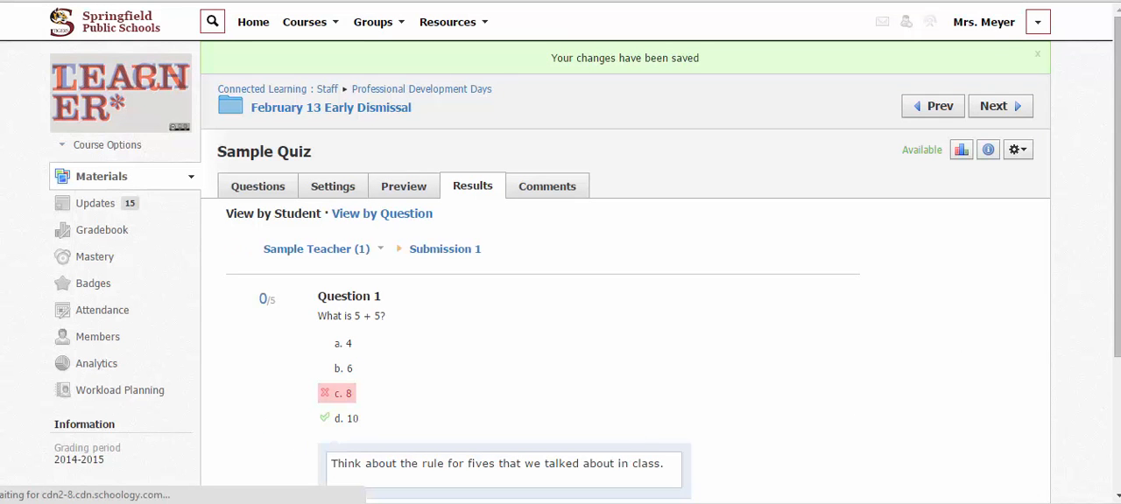
scroll("down", 3)
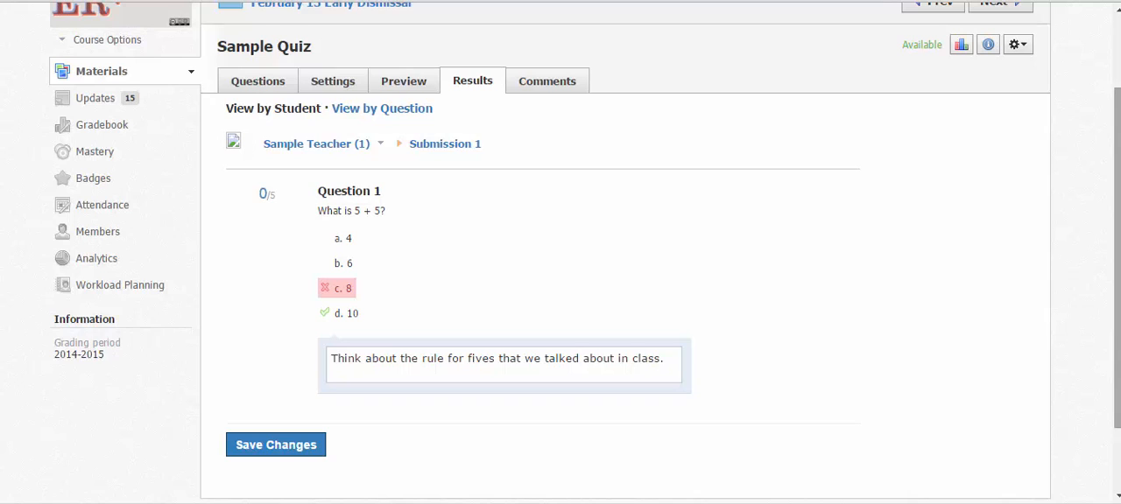
scroll("up", 3)
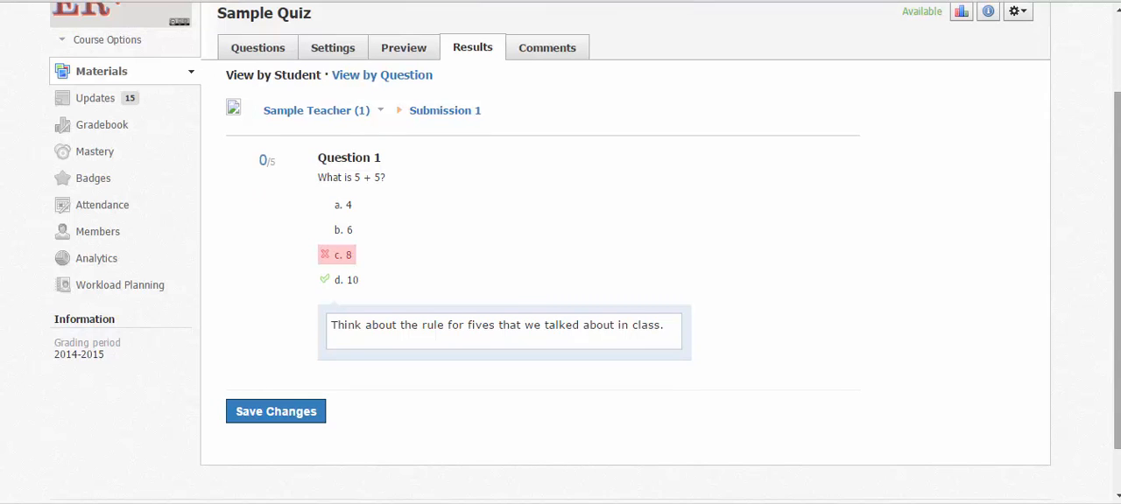